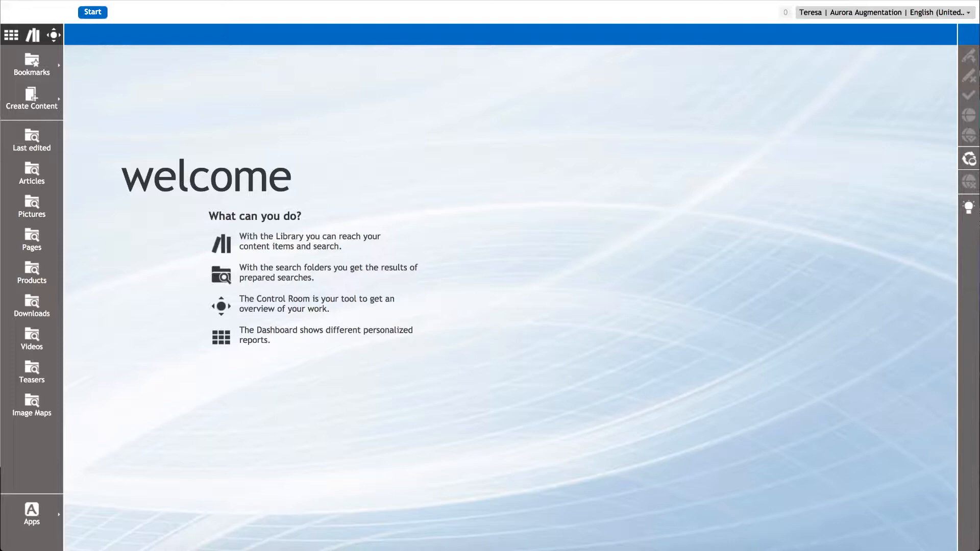
mouse_move(91, 95)
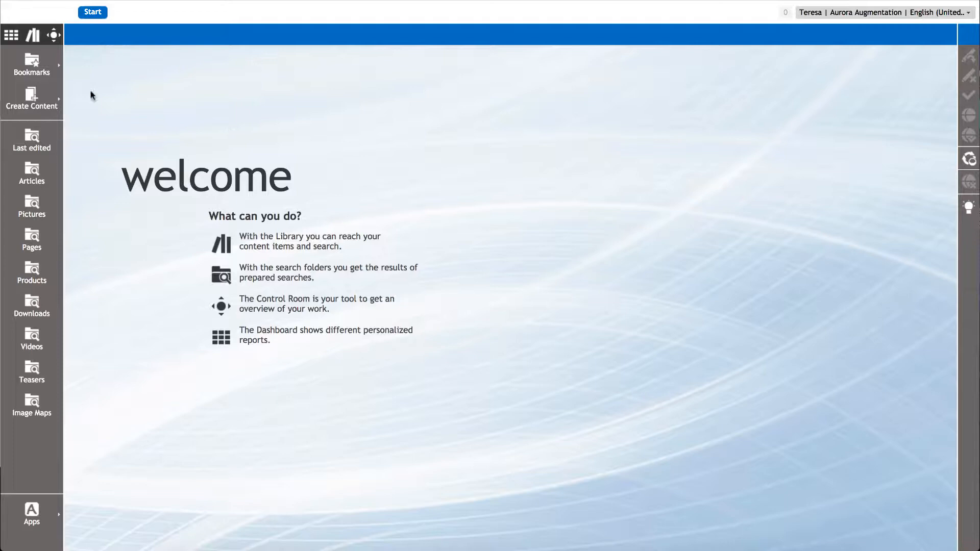
Upload the red gown jpg as 'Red Satin Evening Gown' via Create Content > Upload Files.
click(31, 100)
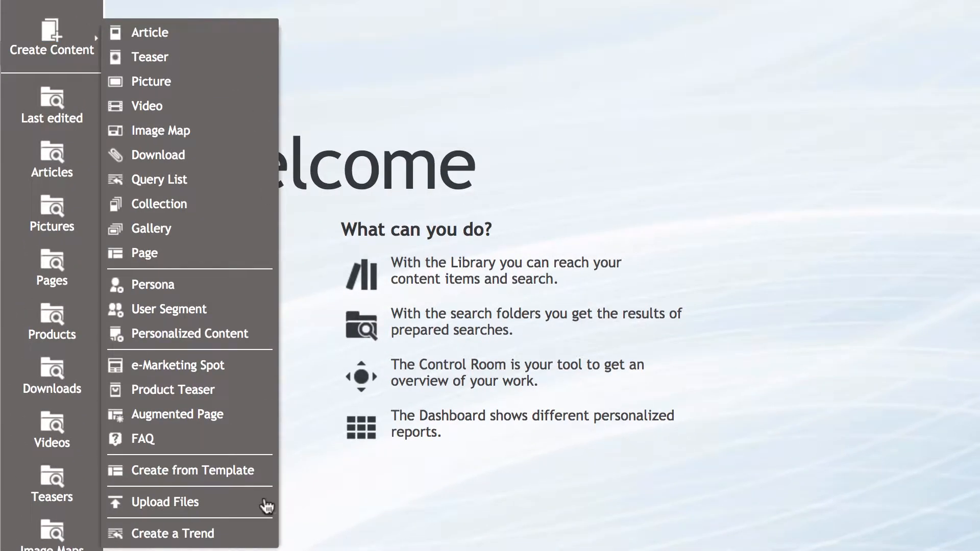
click(165, 502)
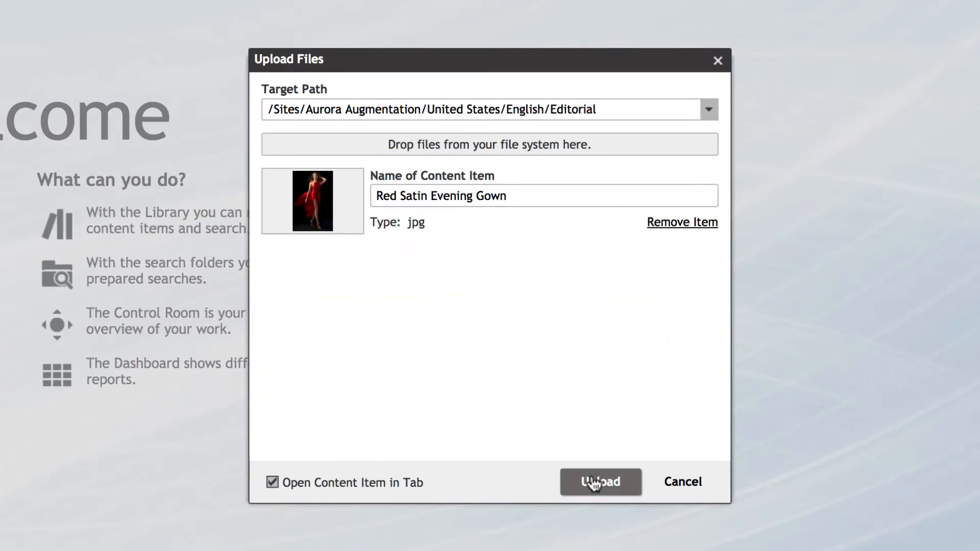
Upload the gown picture and open it in its own editing tab.
click(599, 482)
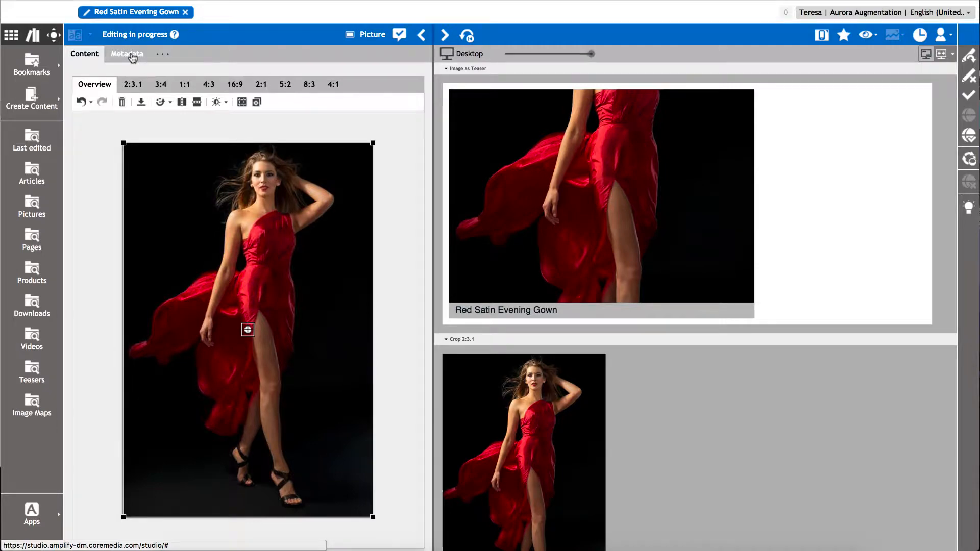
Review the Metadata tab's IBM Watson tags, e.g. Dress, Eveningwear, Claret red color.
click(127, 54)
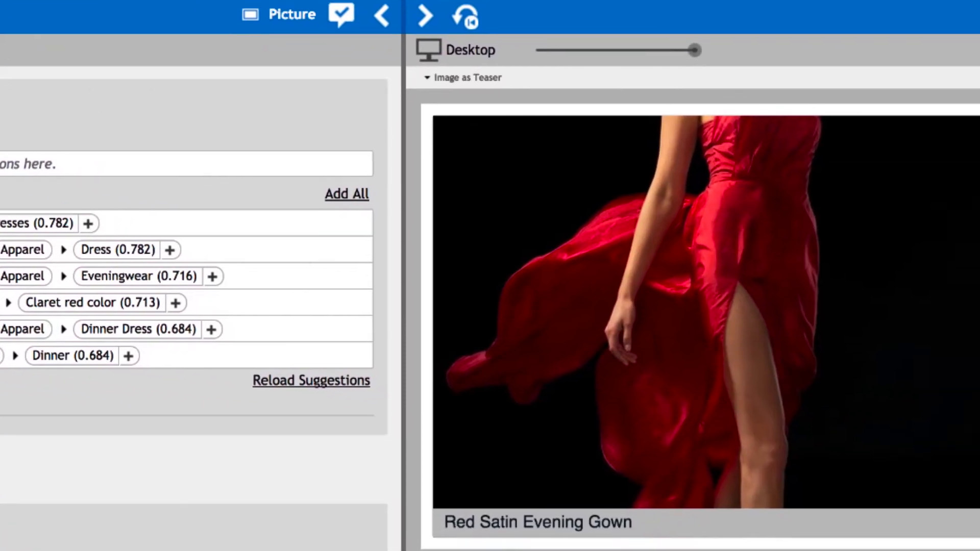
scroll(down, 3)
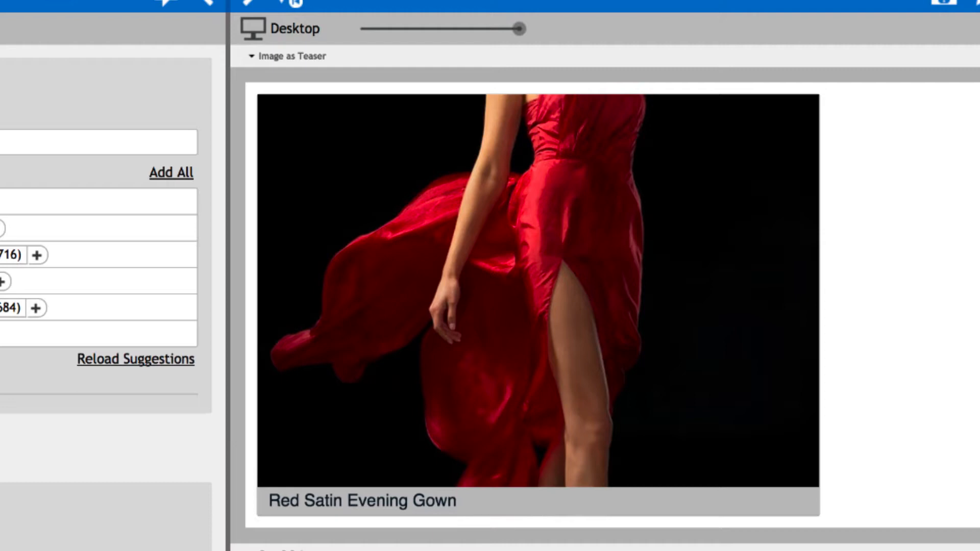